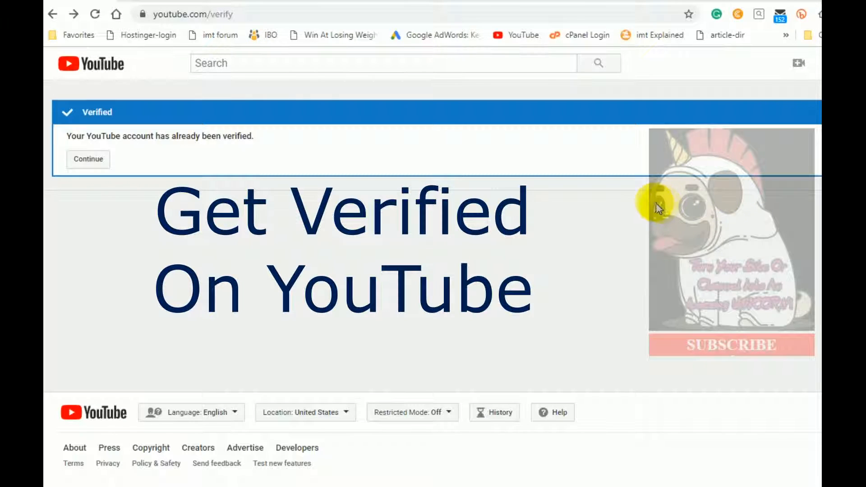
mouse_move(591, 211)
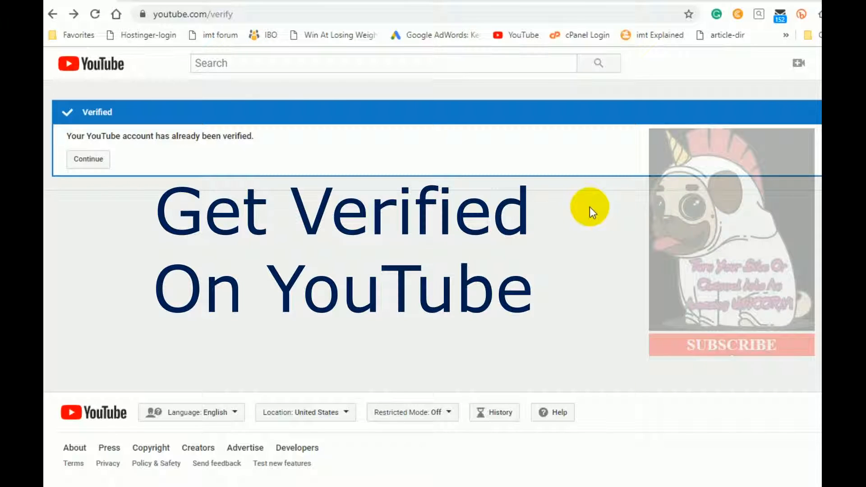
mouse_move(483, 226)
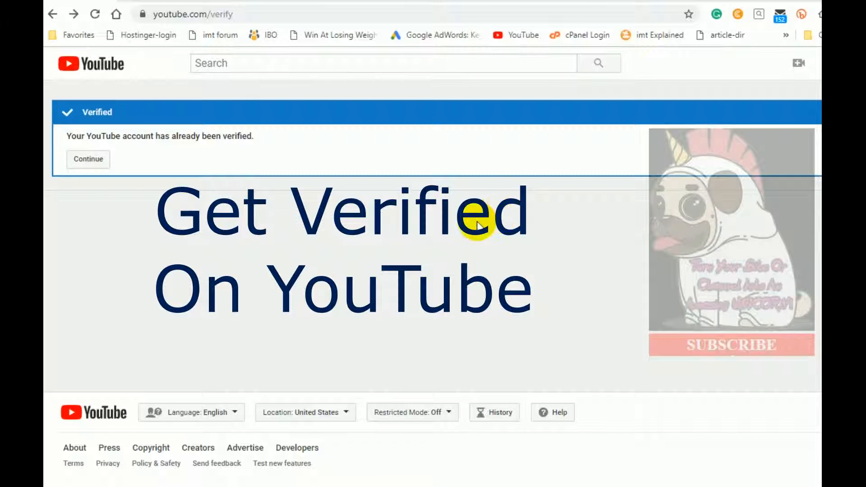
mouse_move(153, 17)
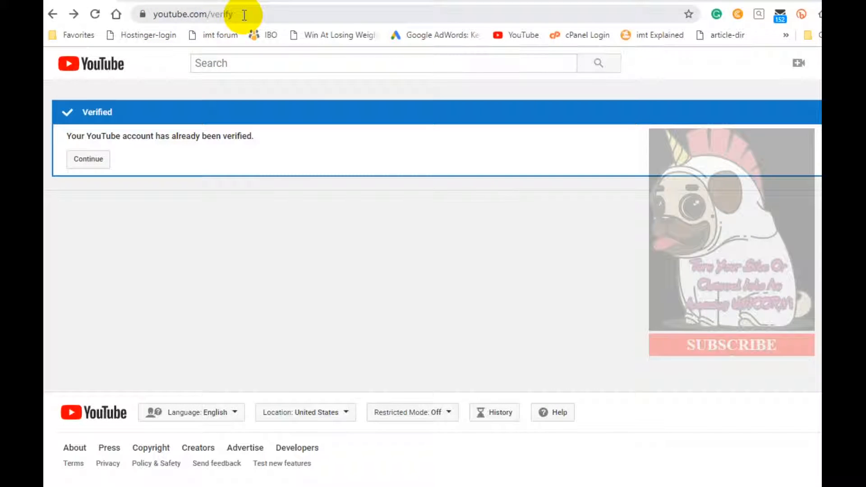
mouse_move(160, 14)
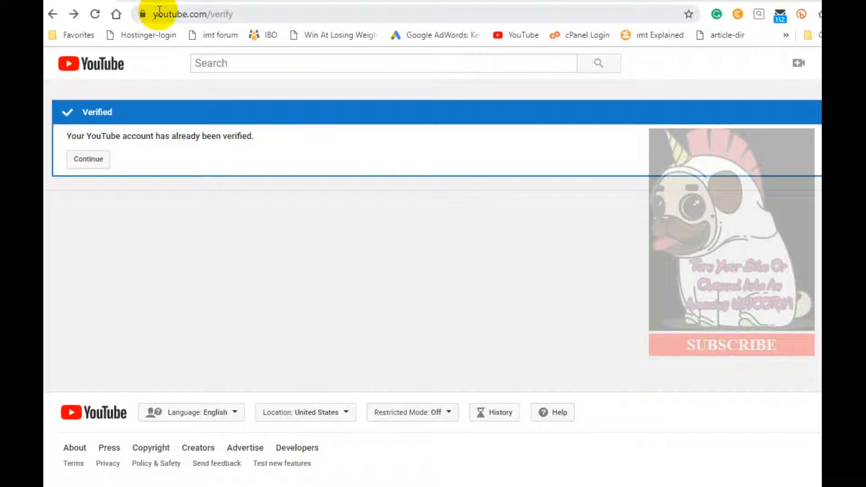
mouse_move(246, 14)
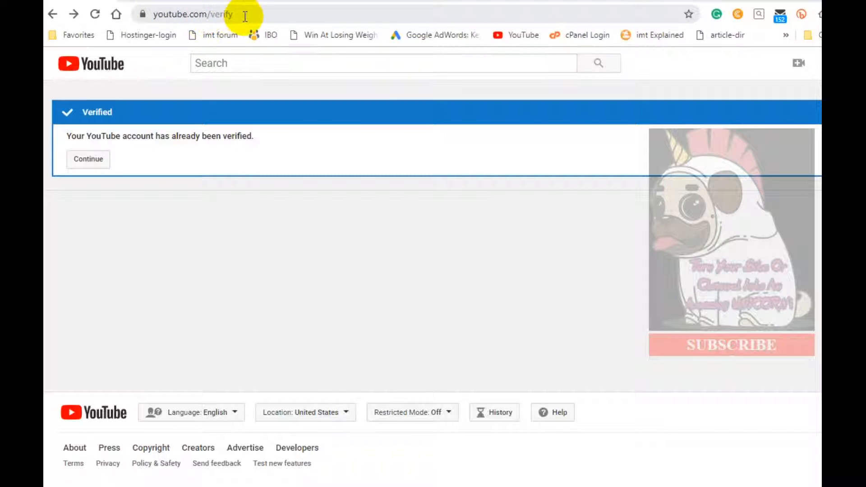
mouse_move(193, 15)
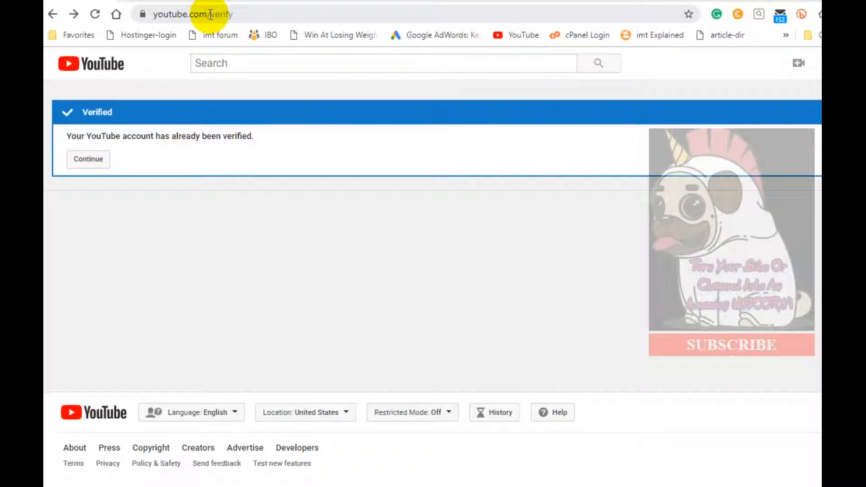
mouse_move(243, 20)
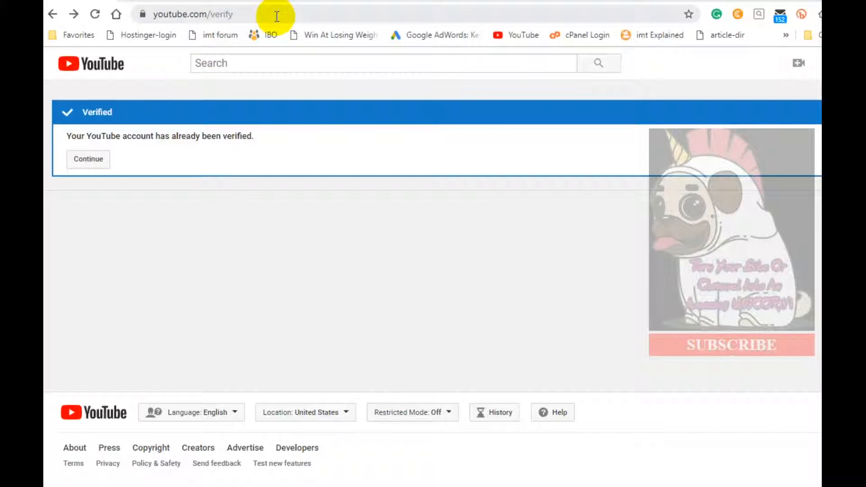
mouse_move(162, 214)
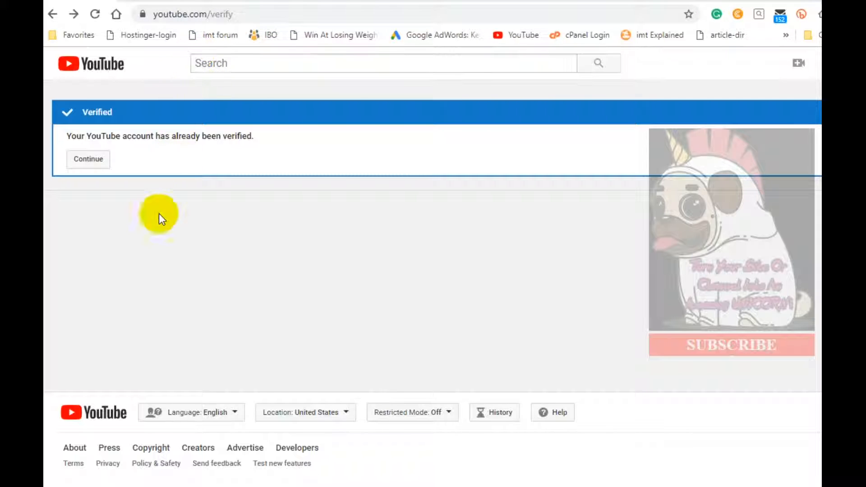
mouse_move(138, 132)
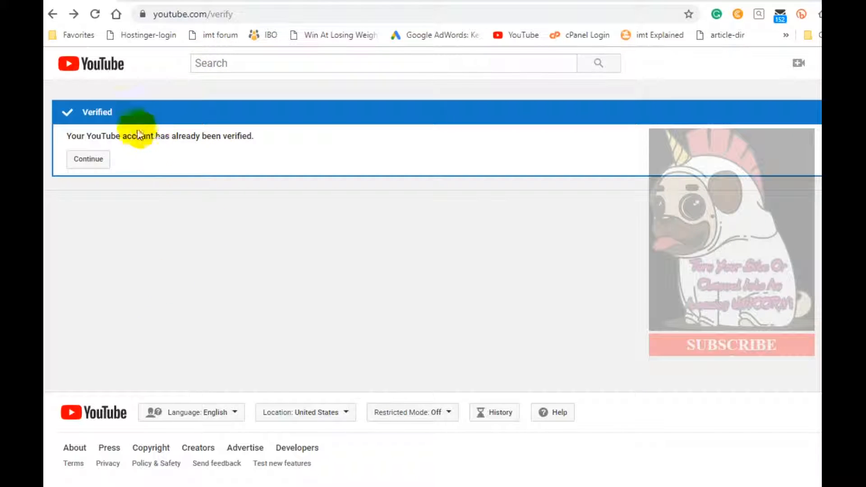
mouse_move(166, 133)
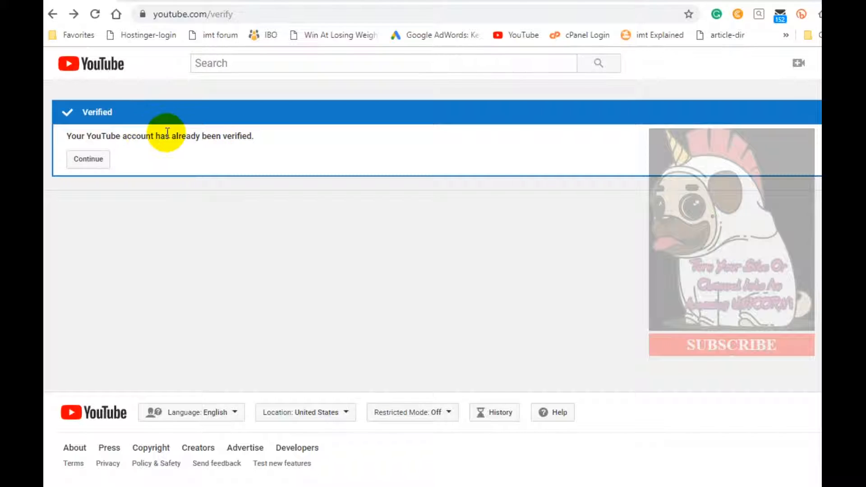
mouse_move(200, 153)
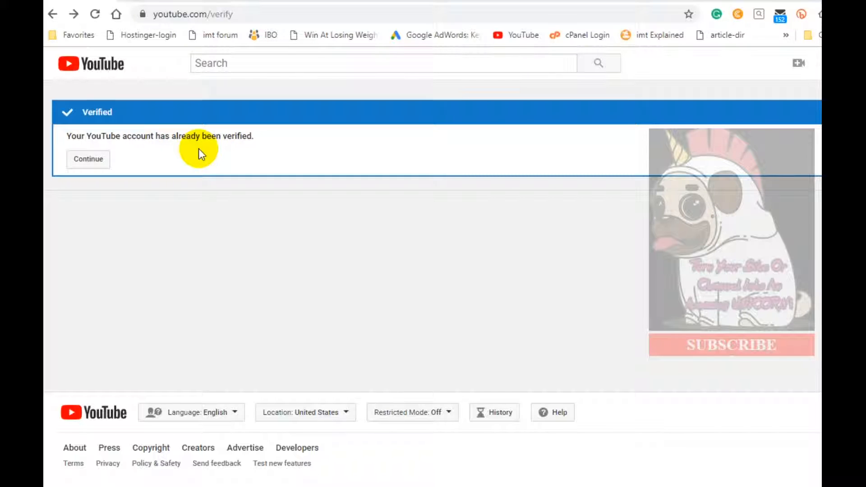
mouse_move(187, 242)
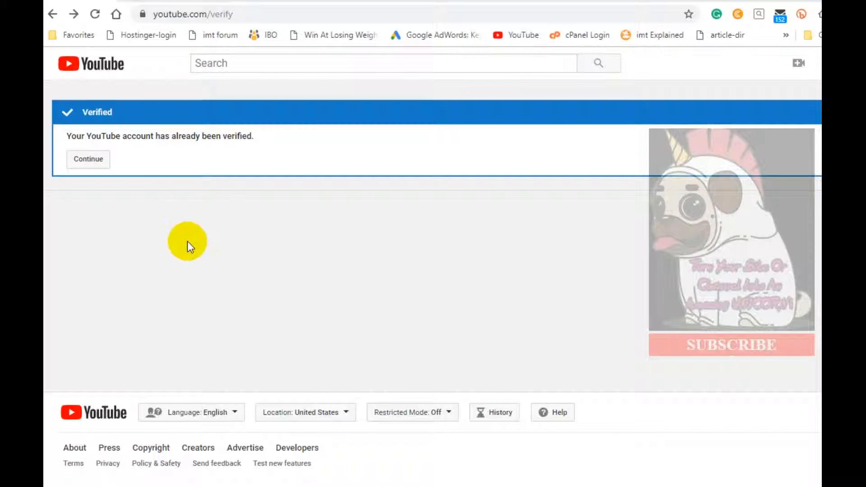
mouse_move(214, 149)
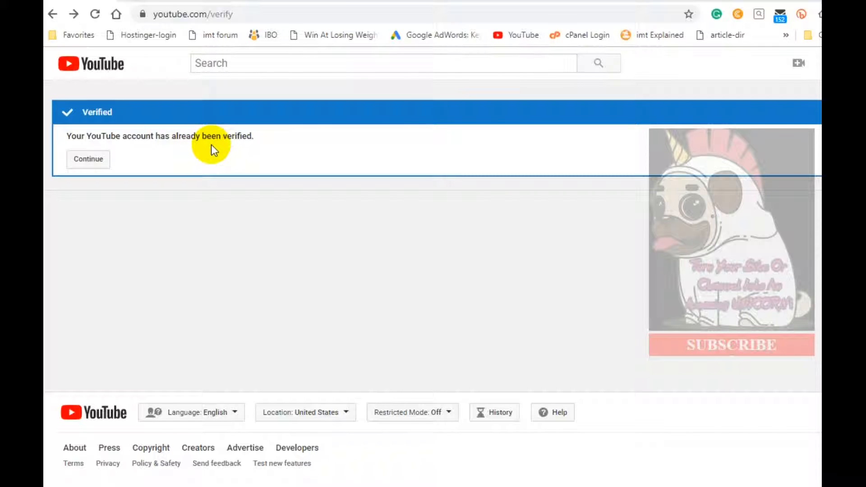
mouse_move(204, 160)
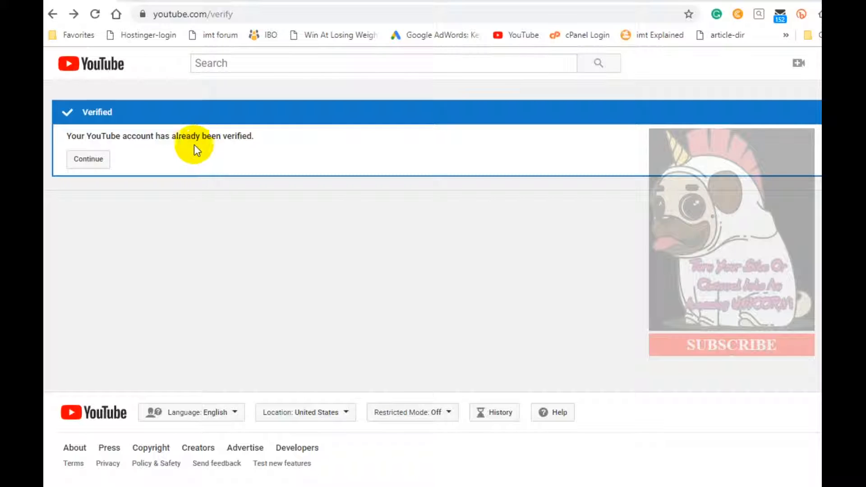
mouse_move(167, 167)
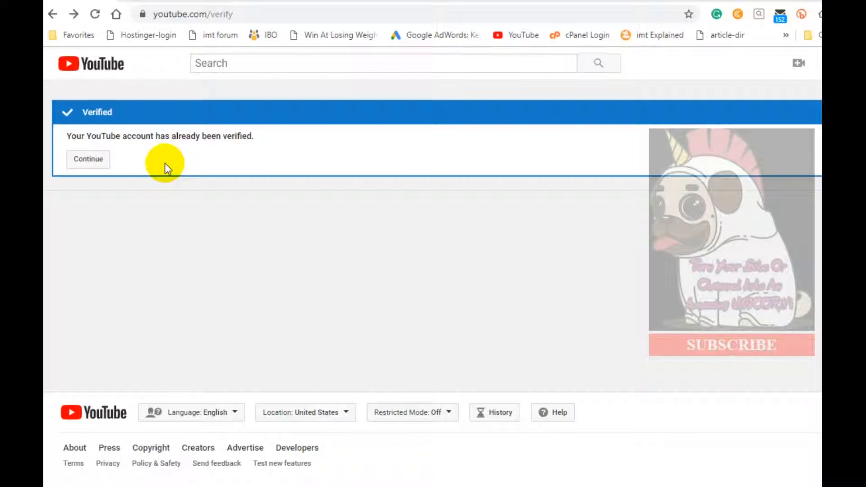
mouse_move(176, 231)
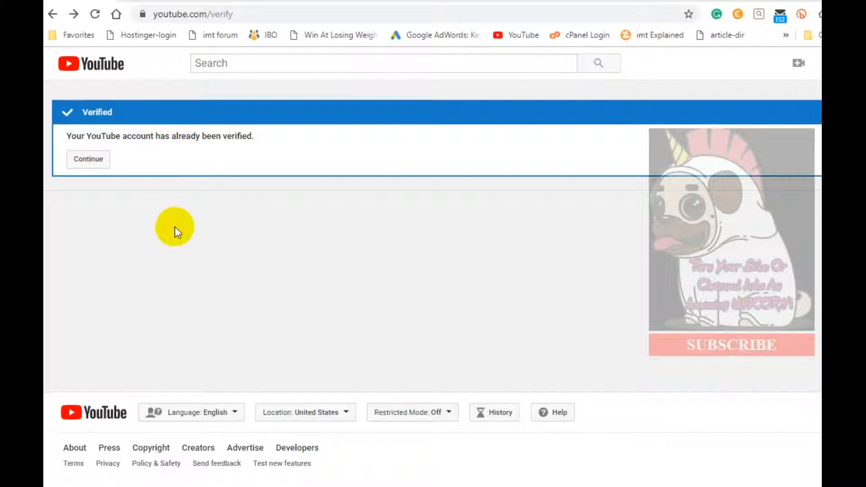
mouse_move(196, 135)
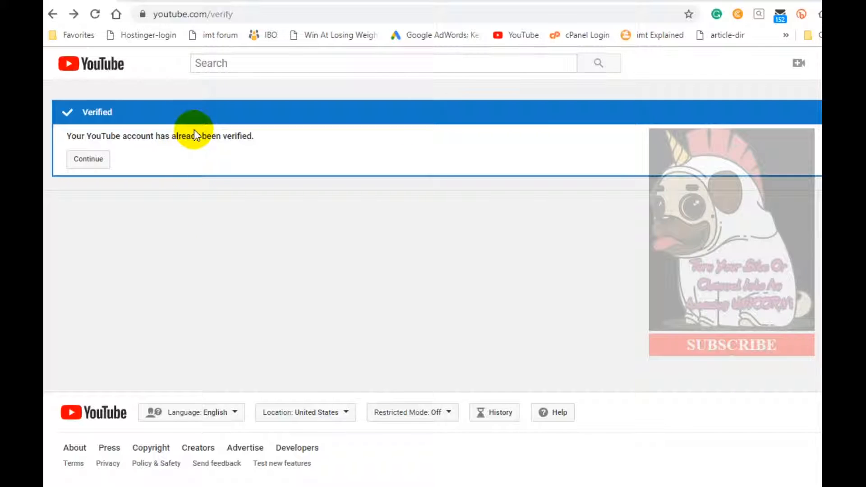
mouse_move(128, 202)
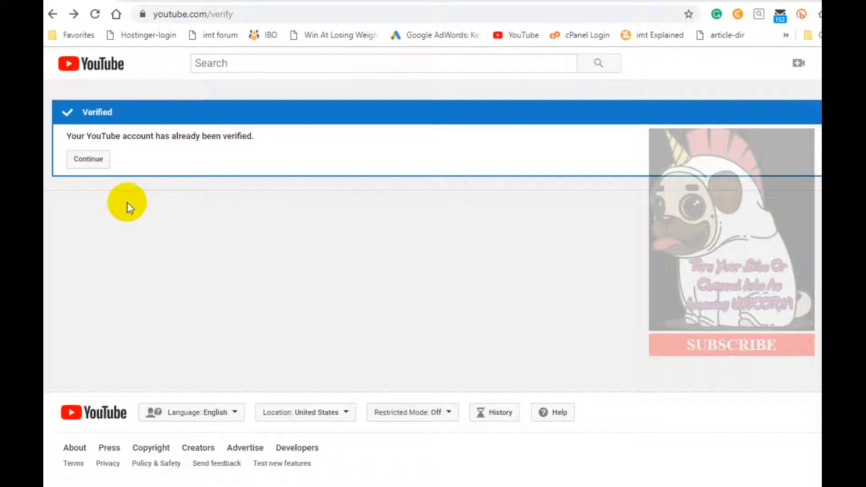
mouse_move(166, 260)
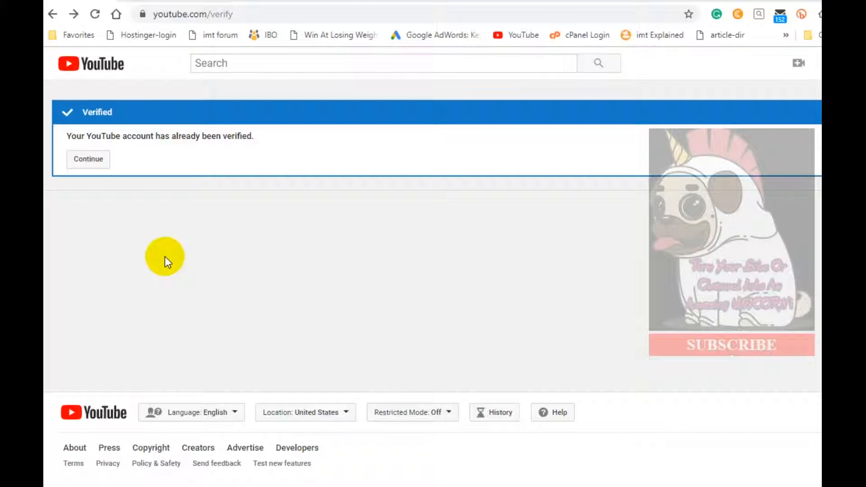
mouse_move(250, 307)
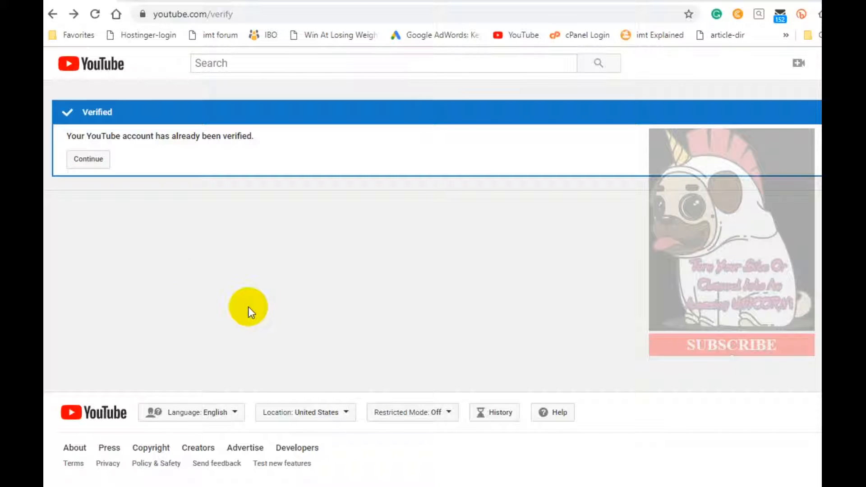
mouse_move(86, 292)
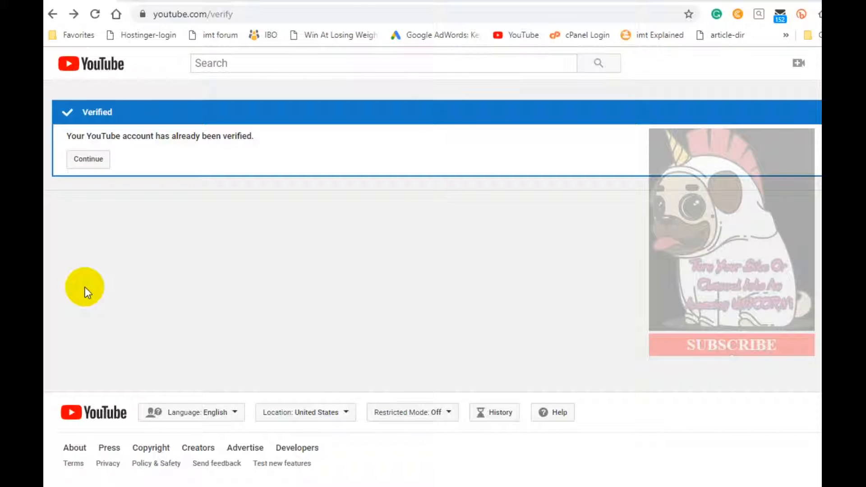
mouse_move(105, 324)
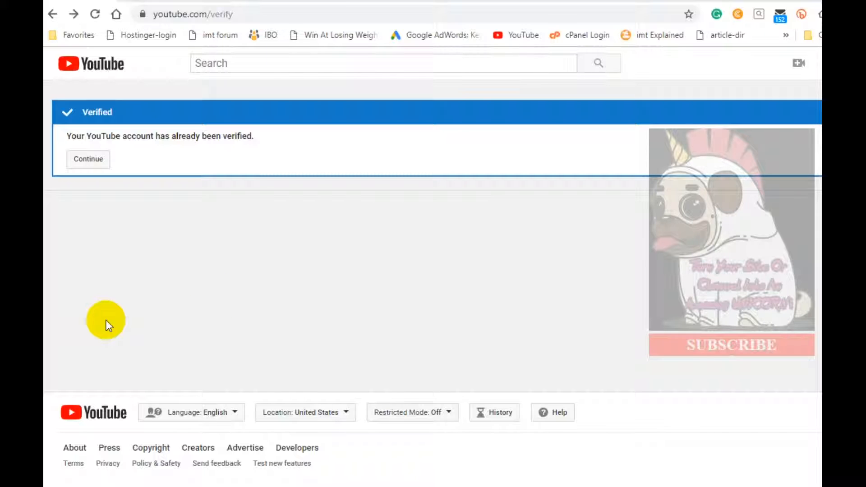
mouse_move(149, 321)
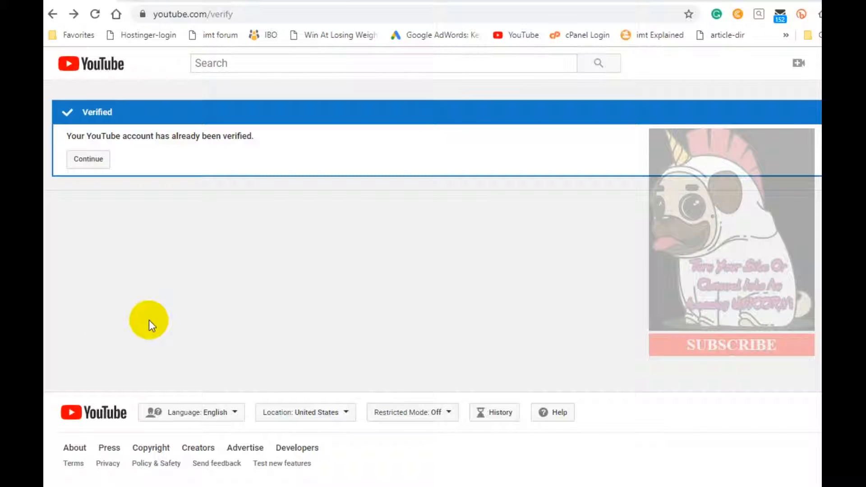
mouse_move(90, 319)
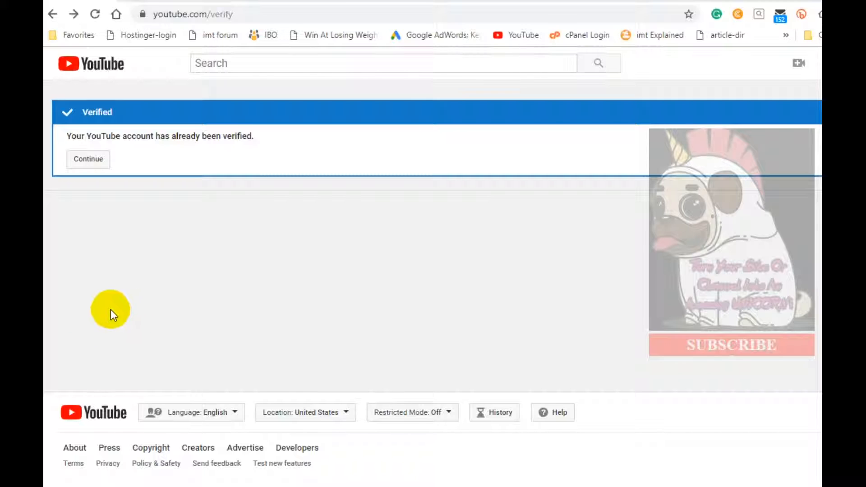
mouse_move(141, 316)
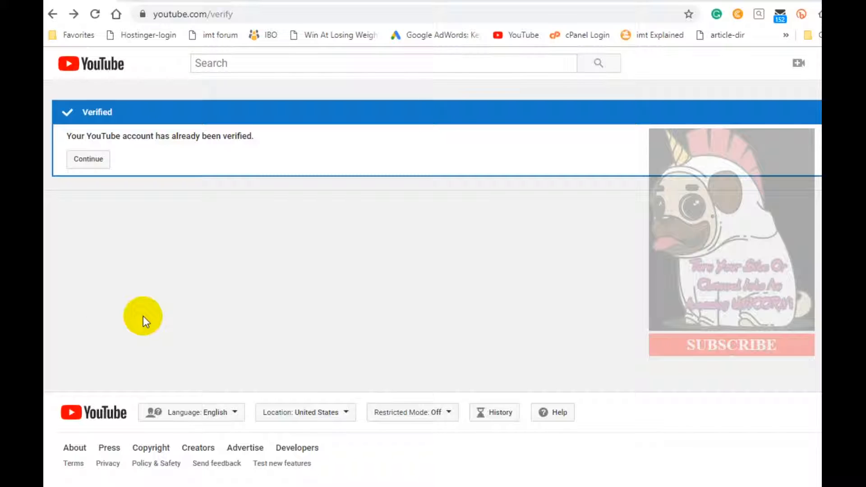
mouse_move(205, 352)
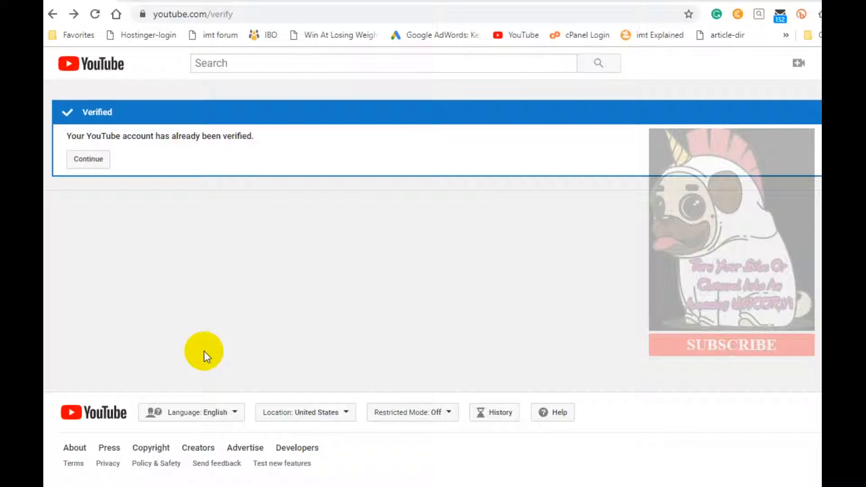
mouse_move(174, 386)
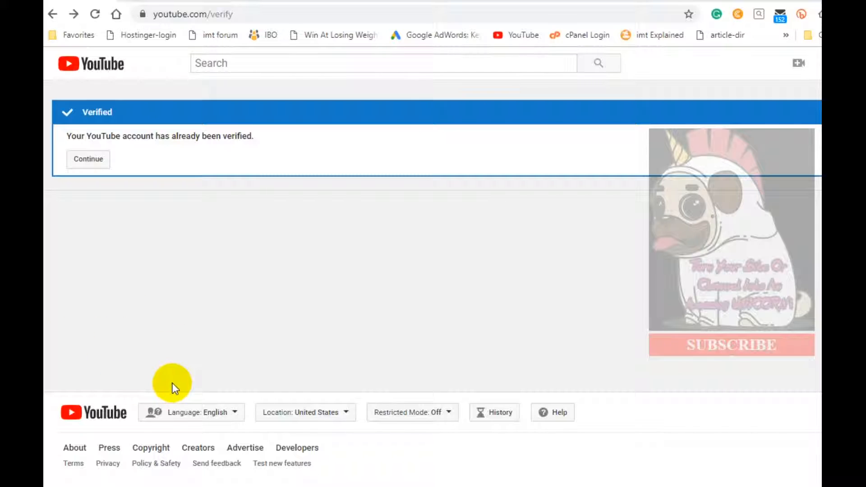
mouse_move(177, 379)
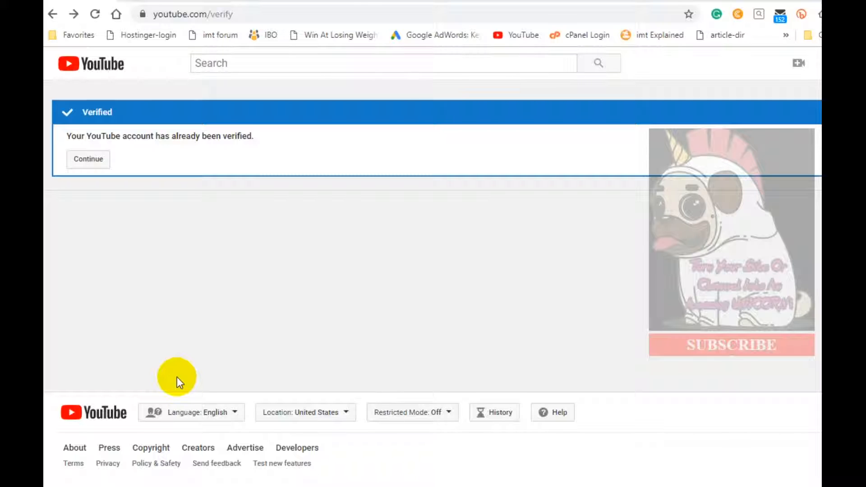
mouse_move(78, 15)
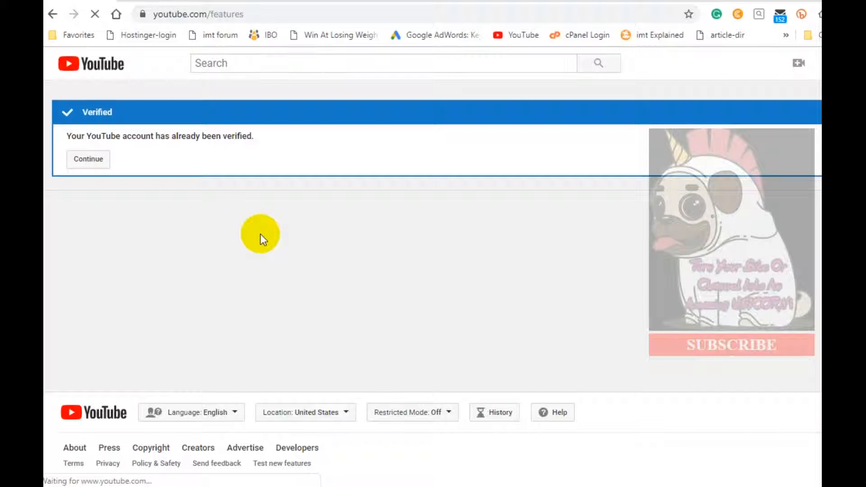
Step: Open Status and features and scroll through the verified, custom thumbnails and longer videos cards
click(88, 160)
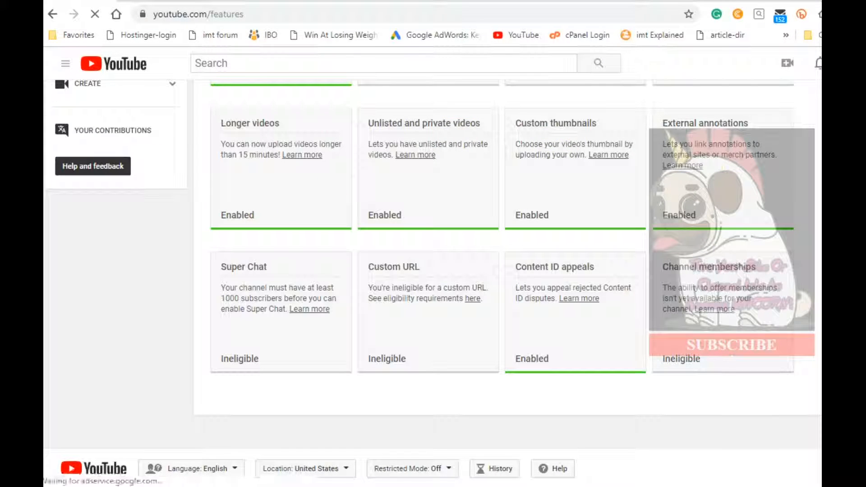
scroll(up, 3)
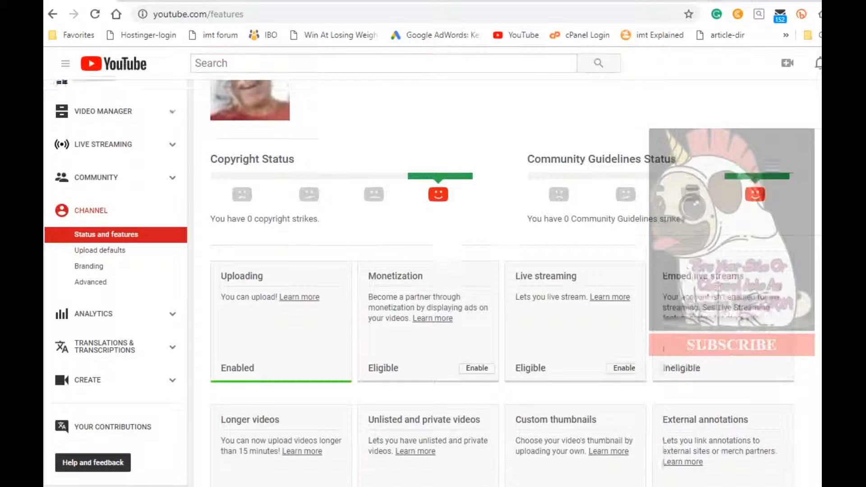
scroll(up, 3)
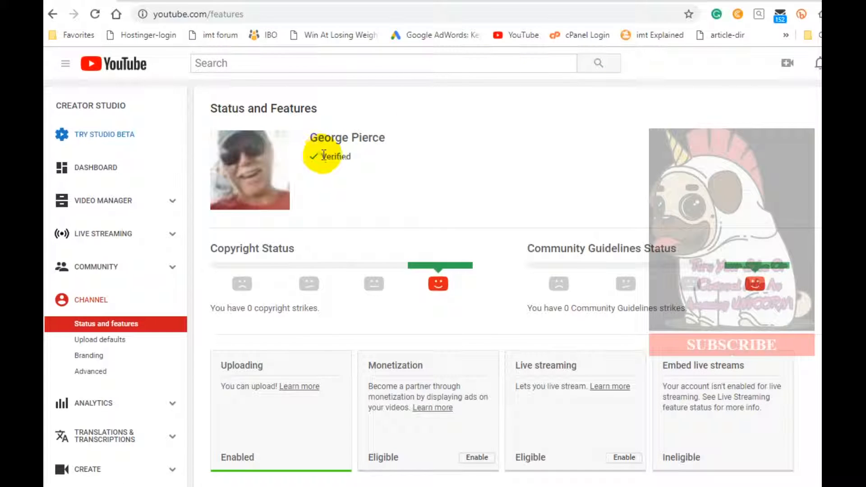
mouse_move(806, 185)
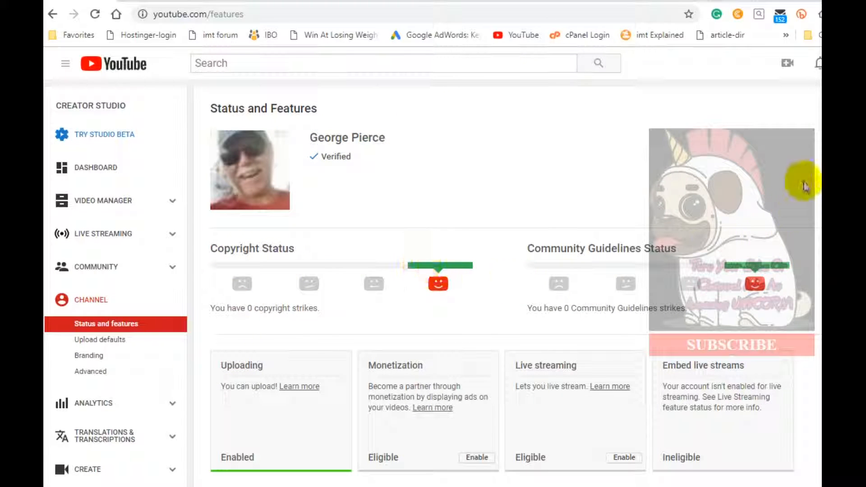
scroll(down, 3)
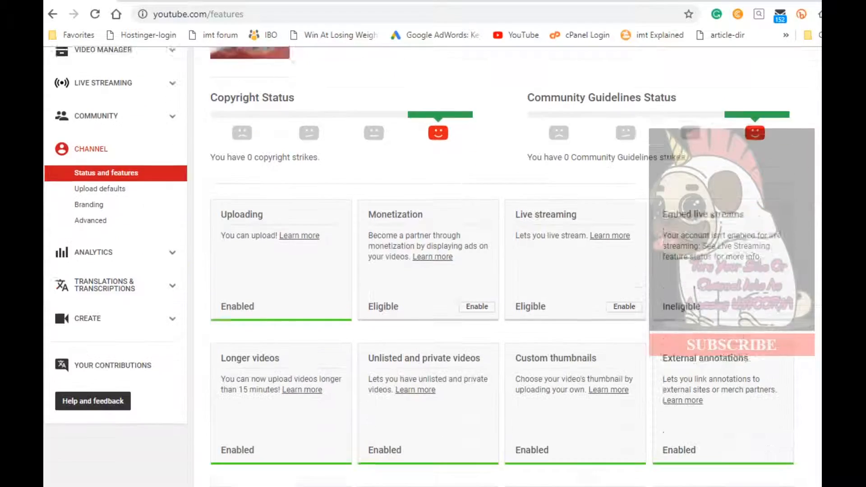
scroll(down, 3)
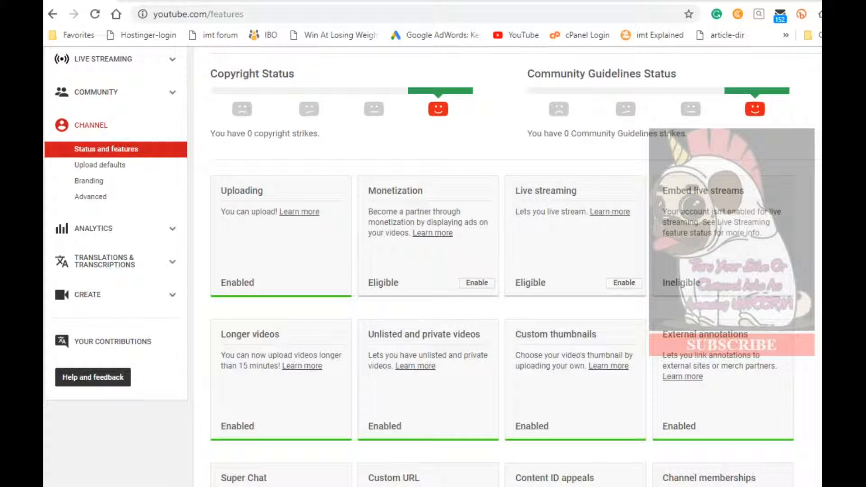
scroll(down, 3)
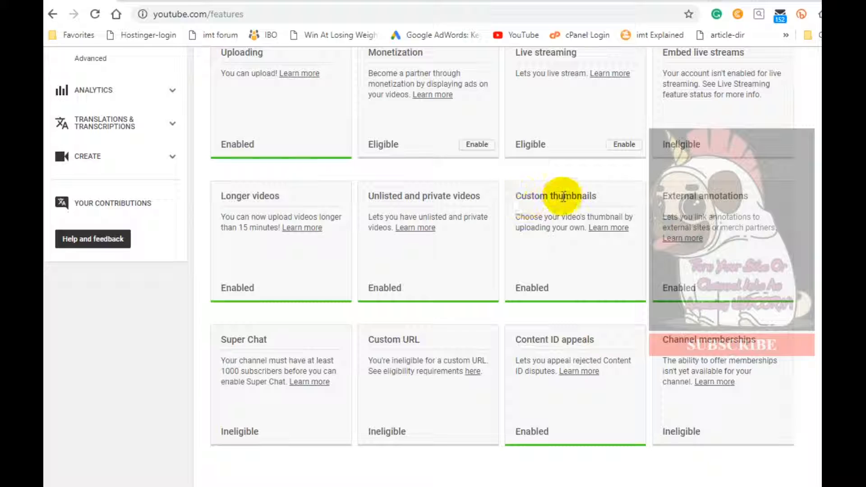
mouse_move(522, 196)
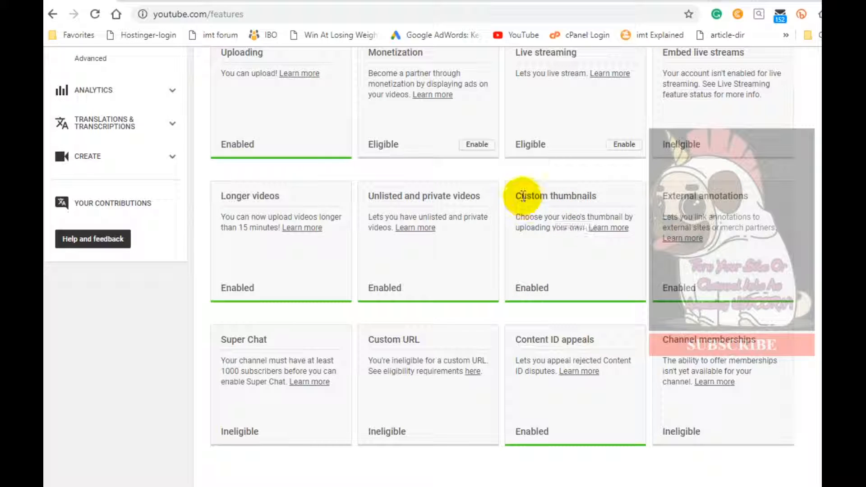
mouse_move(586, 196)
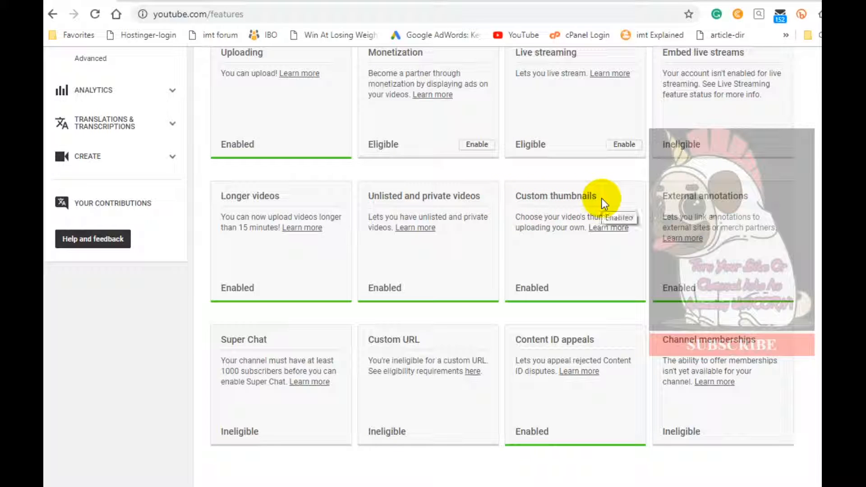
mouse_move(559, 255)
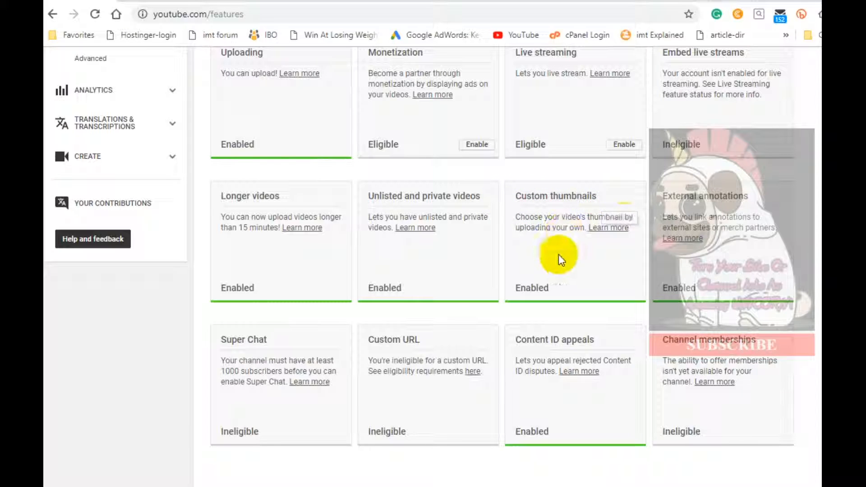
mouse_move(229, 199)
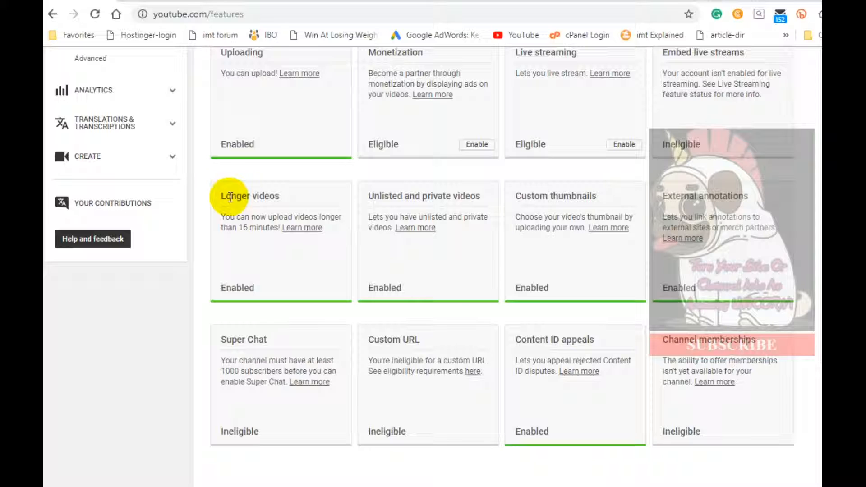
mouse_move(279, 197)
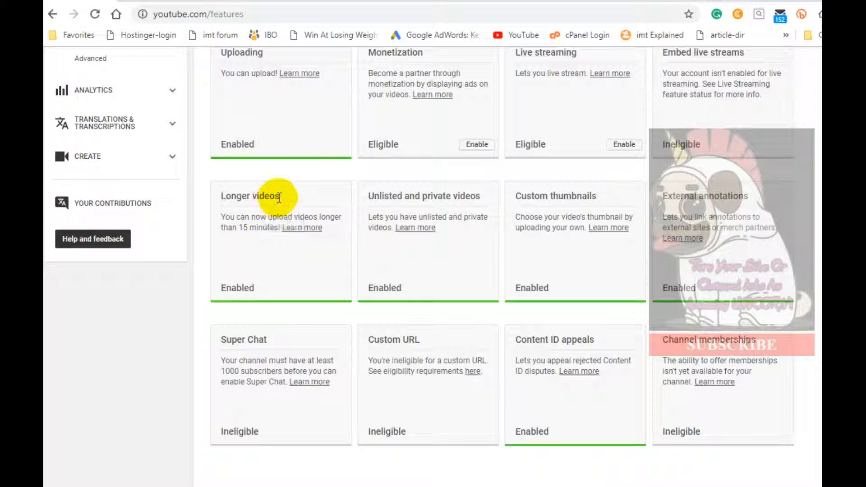
mouse_move(243, 229)
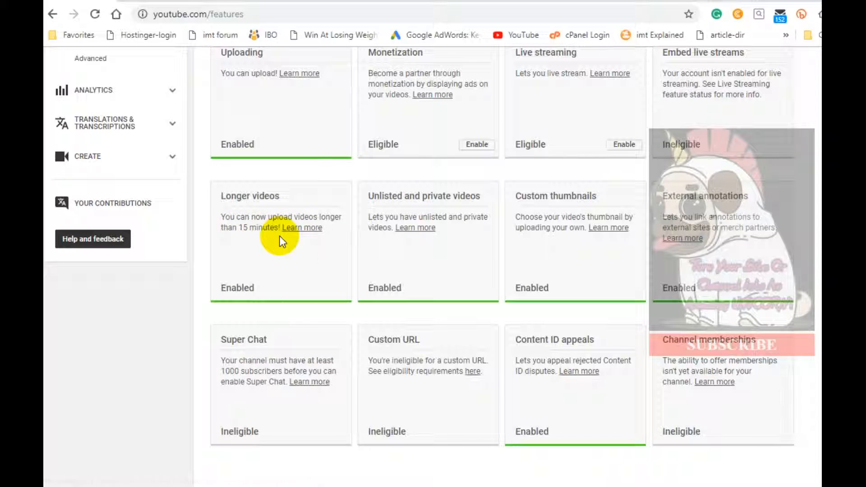
mouse_move(226, 223)
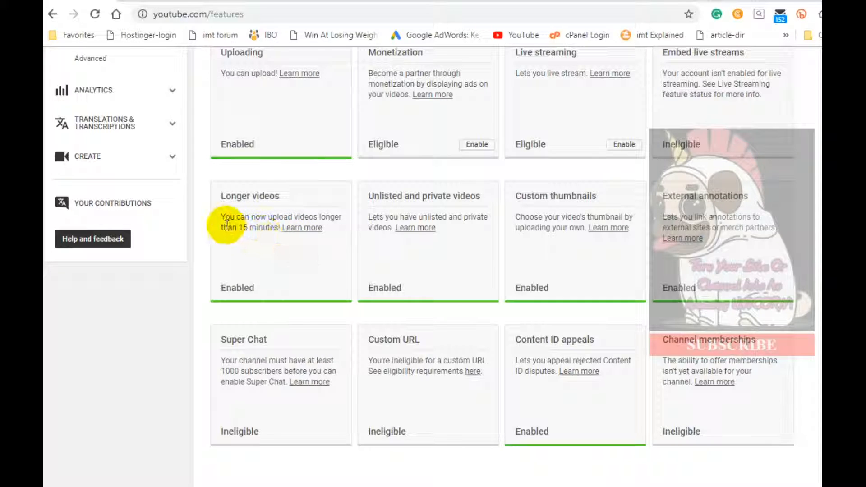
mouse_move(298, 256)
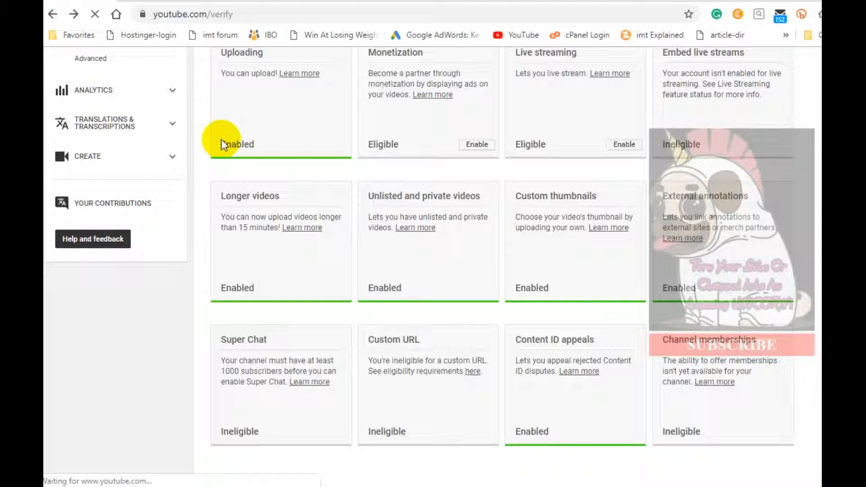
Step: Reload youtube.com/verify to show the 'already verified' message
click(216, 14)
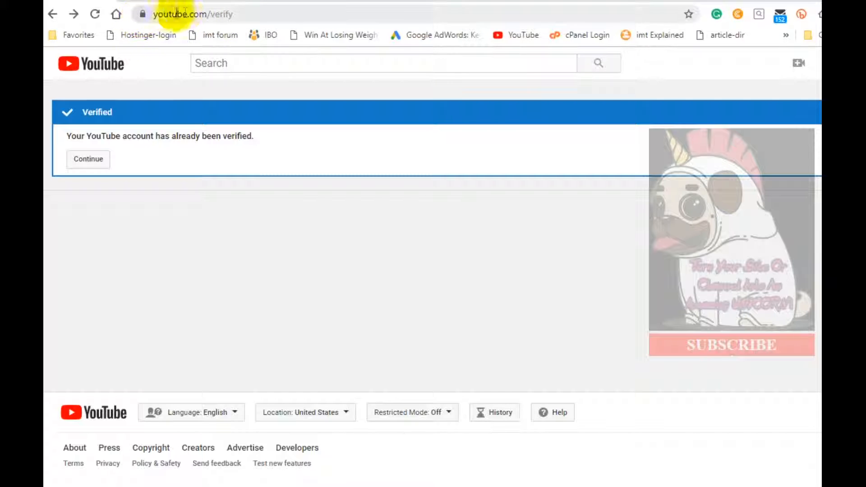
mouse_move(250, 32)
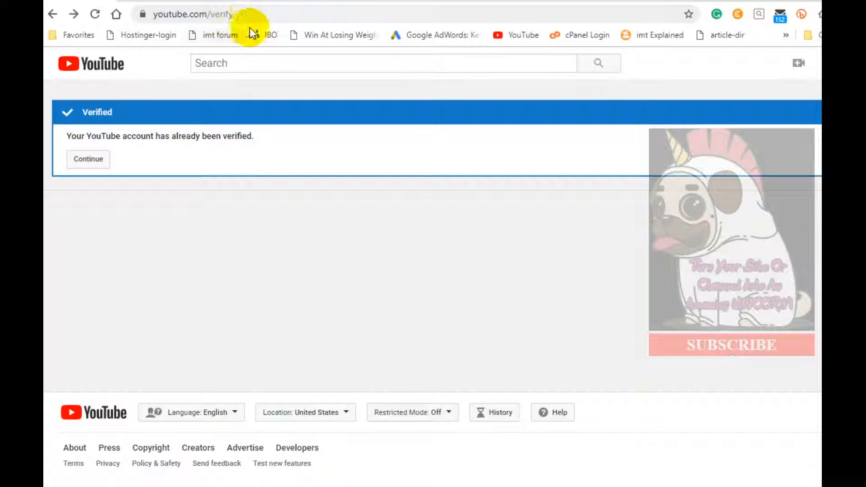
mouse_move(241, 14)
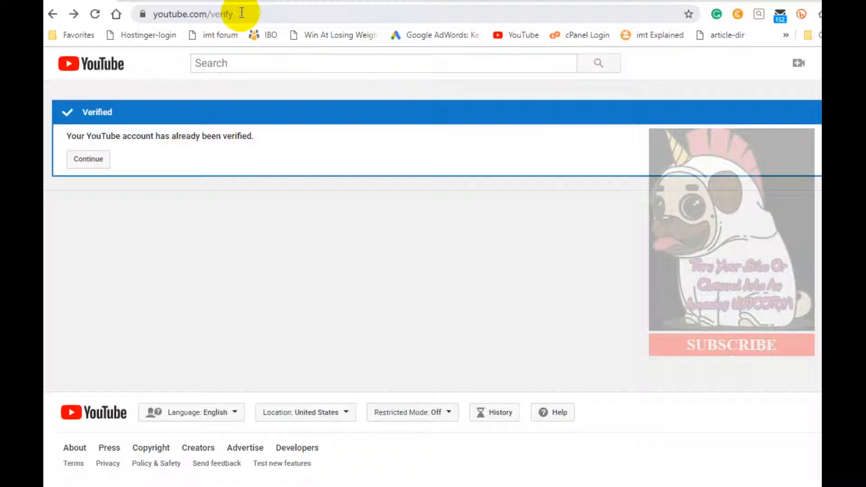
mouse_move(124, 340)
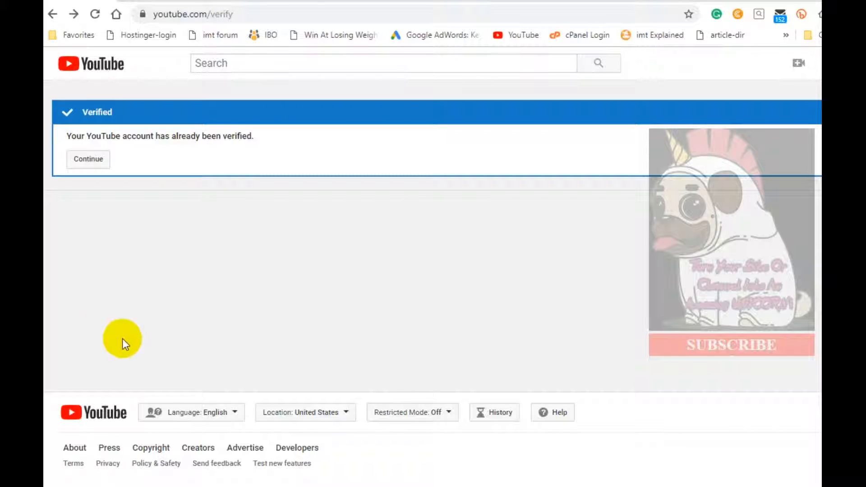
mouse_move(194, 349)
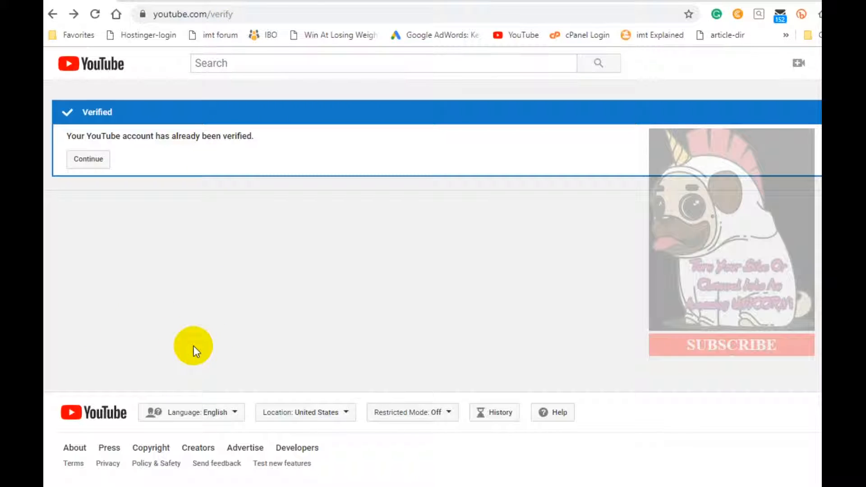
mouse_move(226, 352)
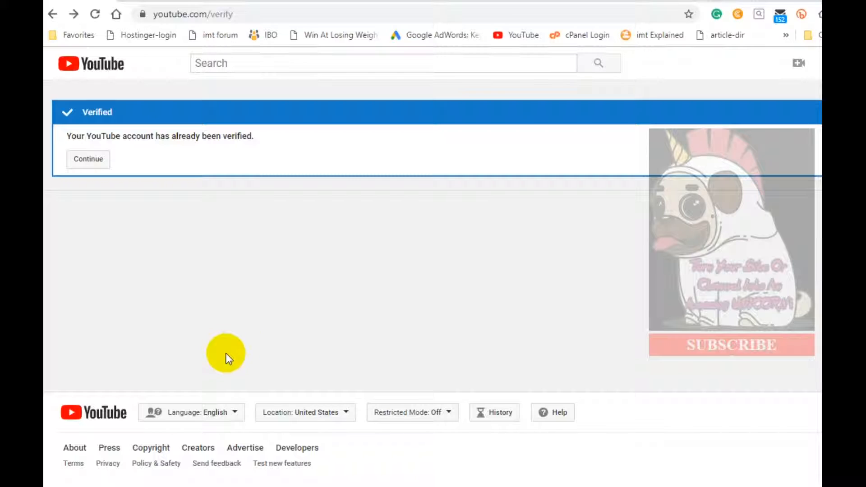
mouse_move(300, 329)
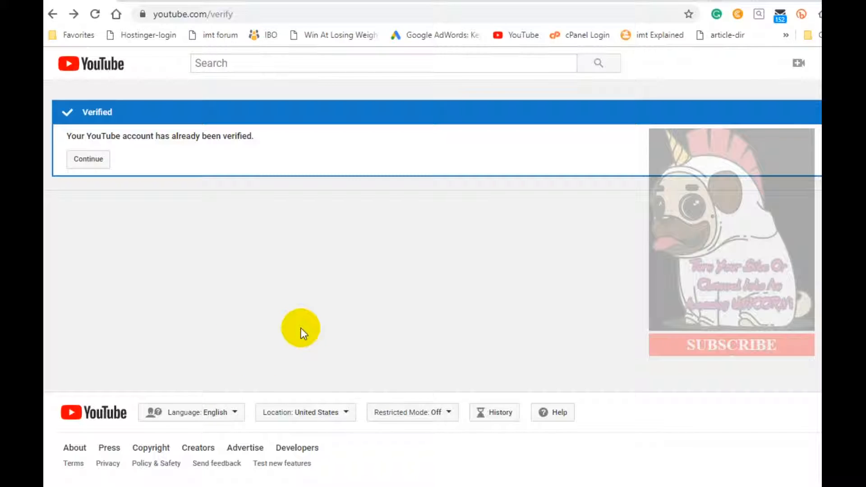
mouse_move(356, 278)
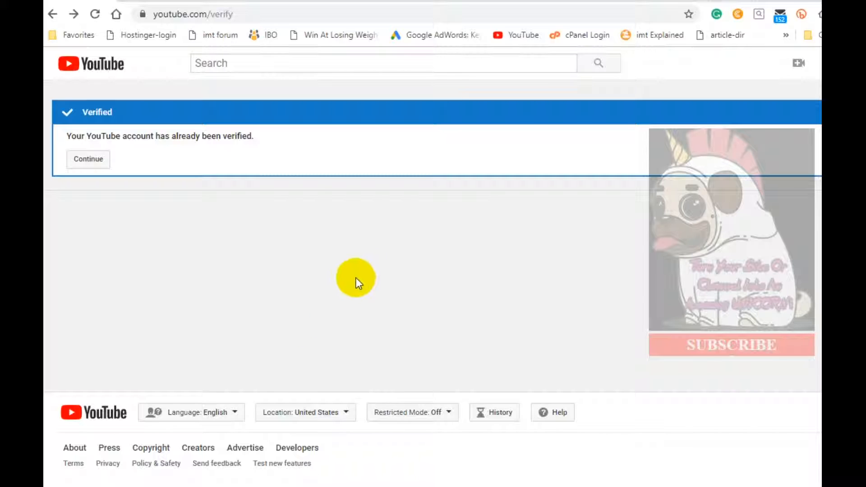
mouse_move(725, 270)
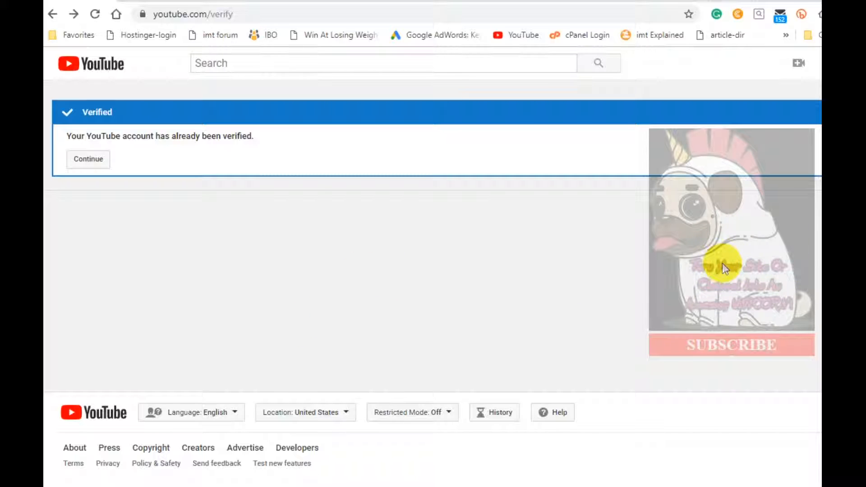
mouse_move(763, 264)
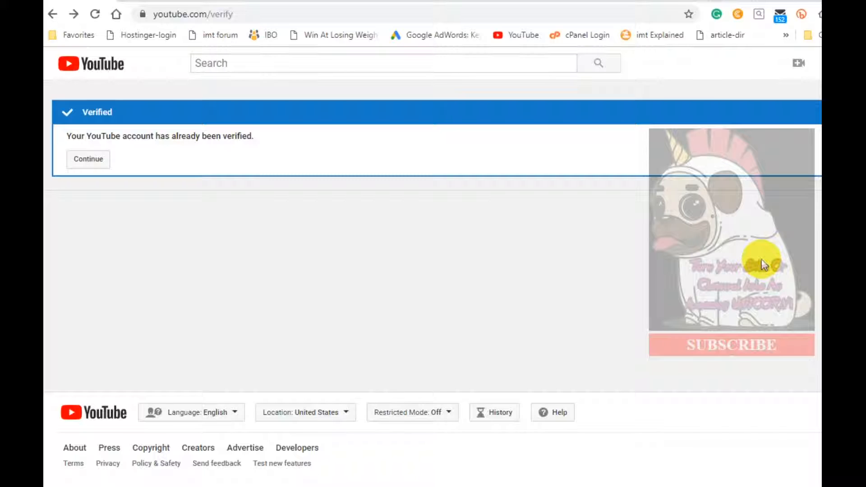
mouse_move(622, 249)
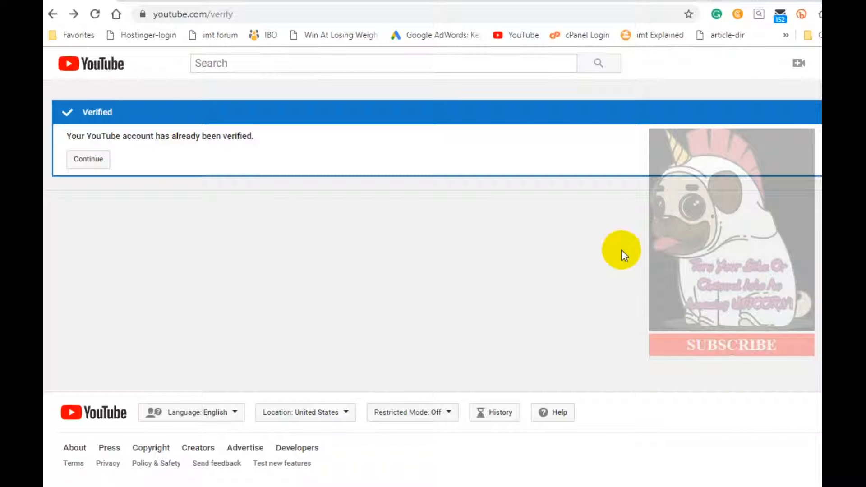
mouse_move(224, 376)
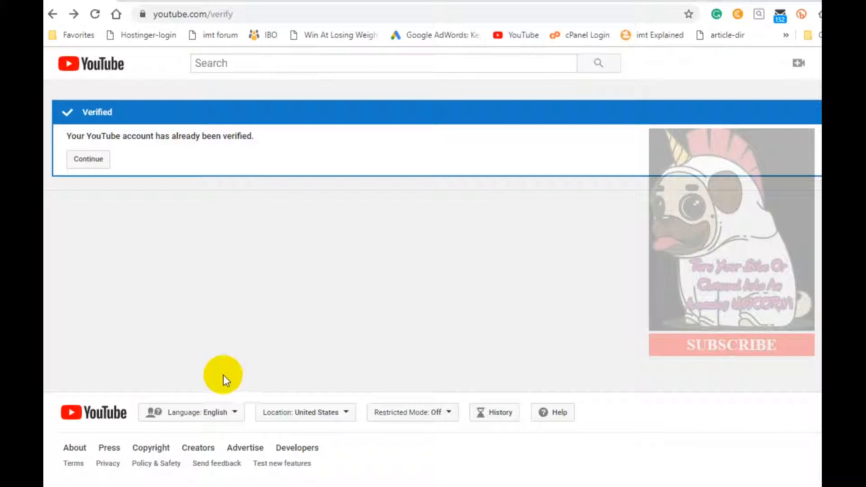
mouse_move(238, 381)
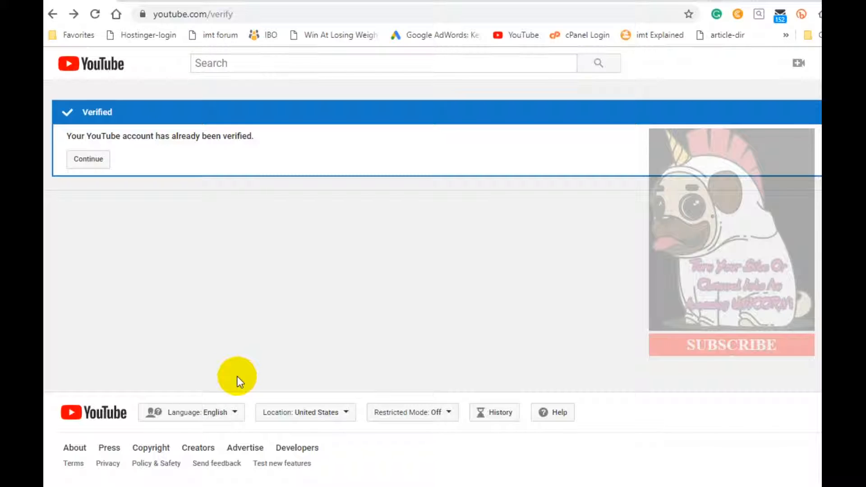
mouse_move(369, 383)
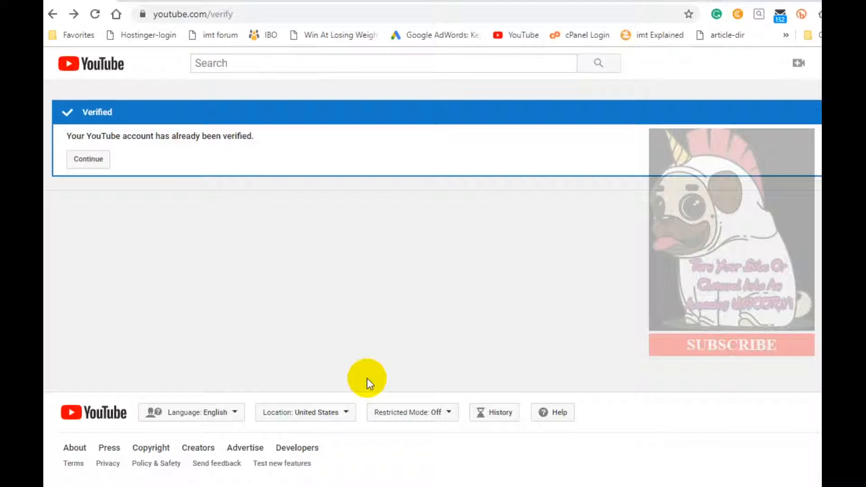